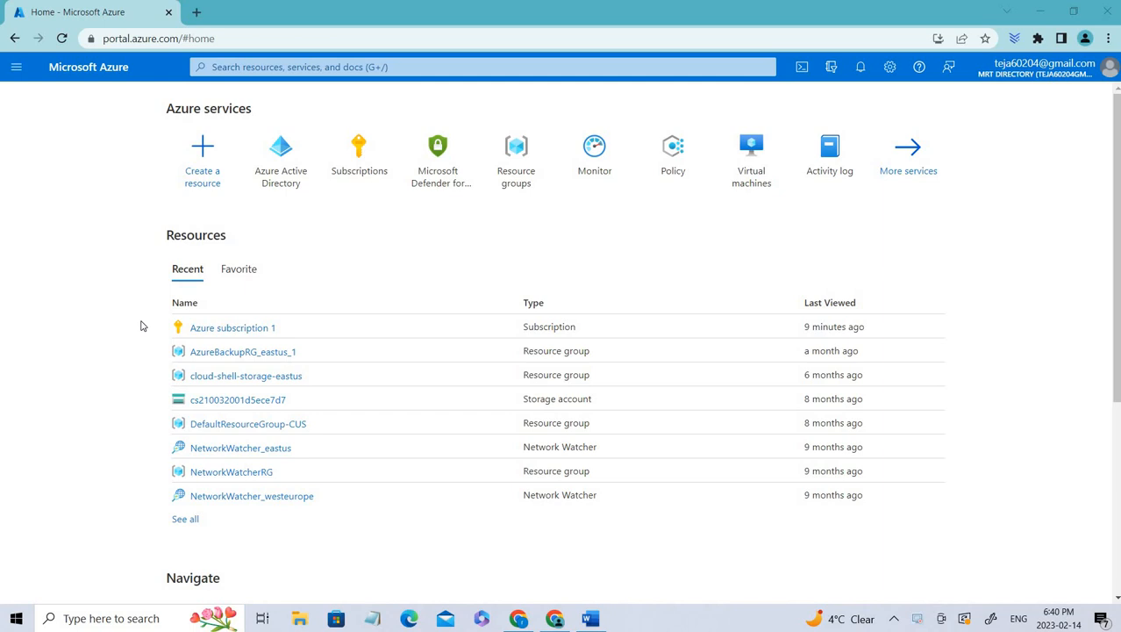
mouse_move(232, 315)
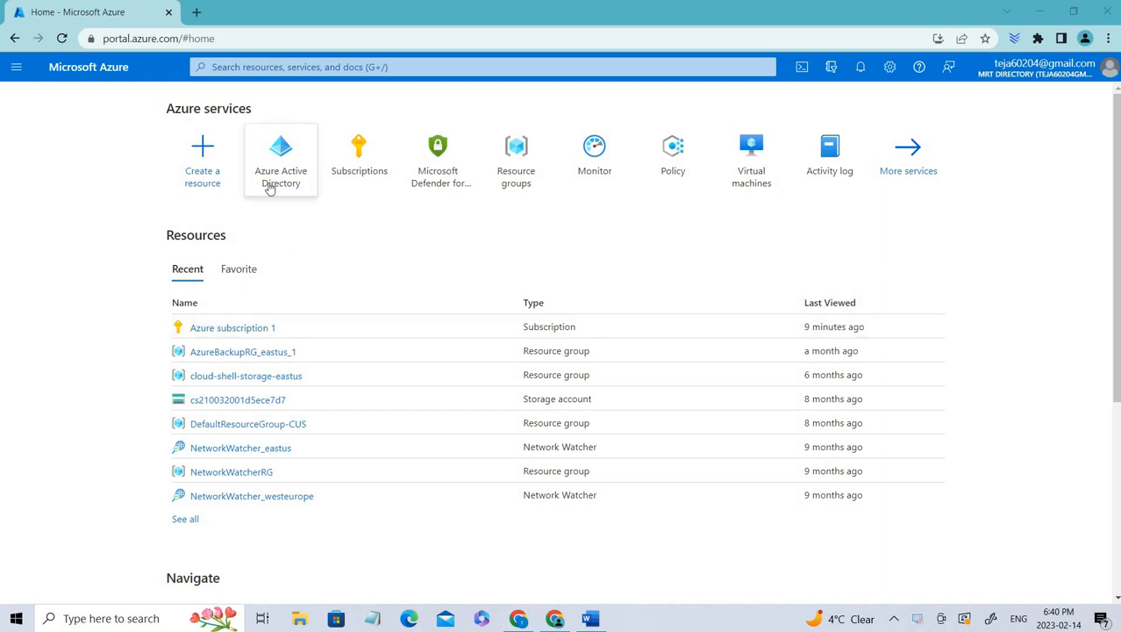
Step: Bring up the MRT Directory Azure AD overview and review its tenant details and counts
left_click(482, 66)
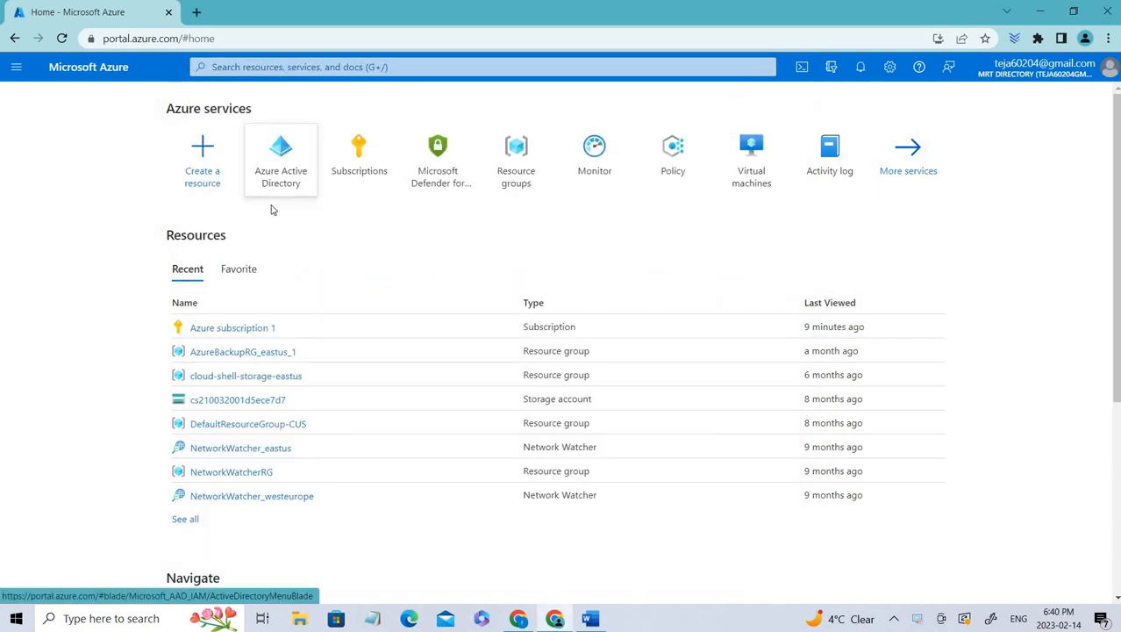
left_click(280, 158)
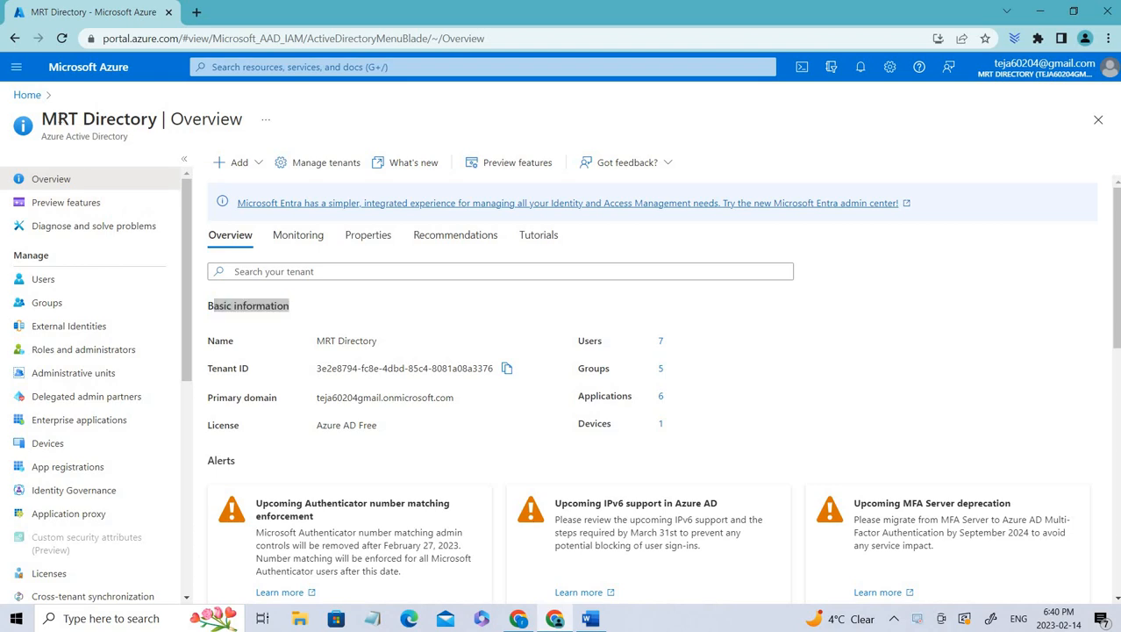
double_click(98, 120)
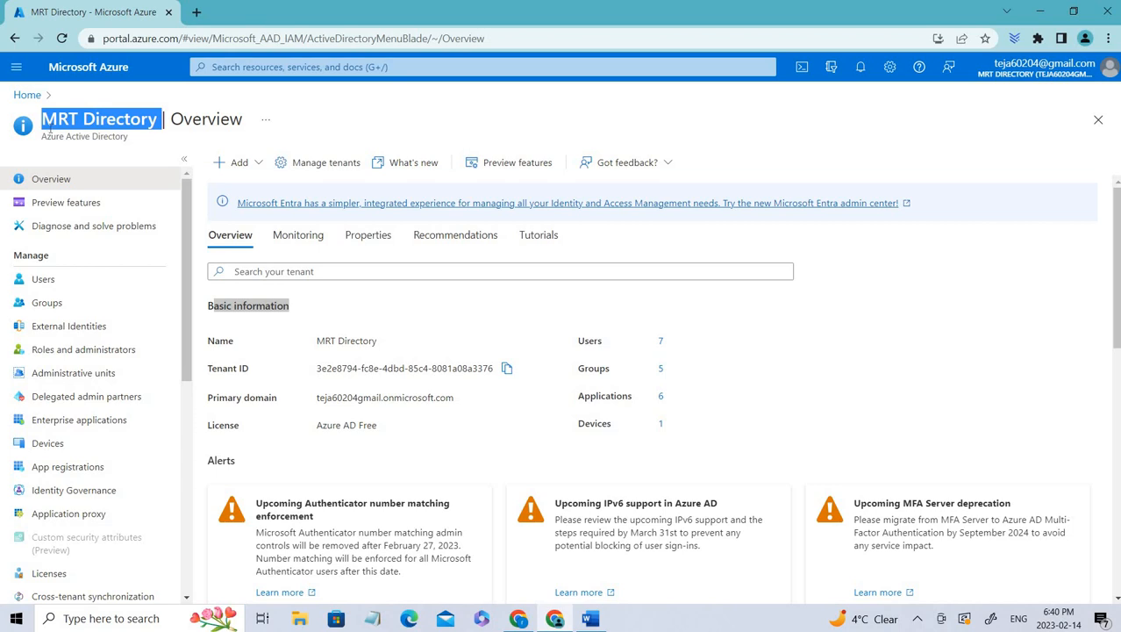
mouse_move(249, 253)
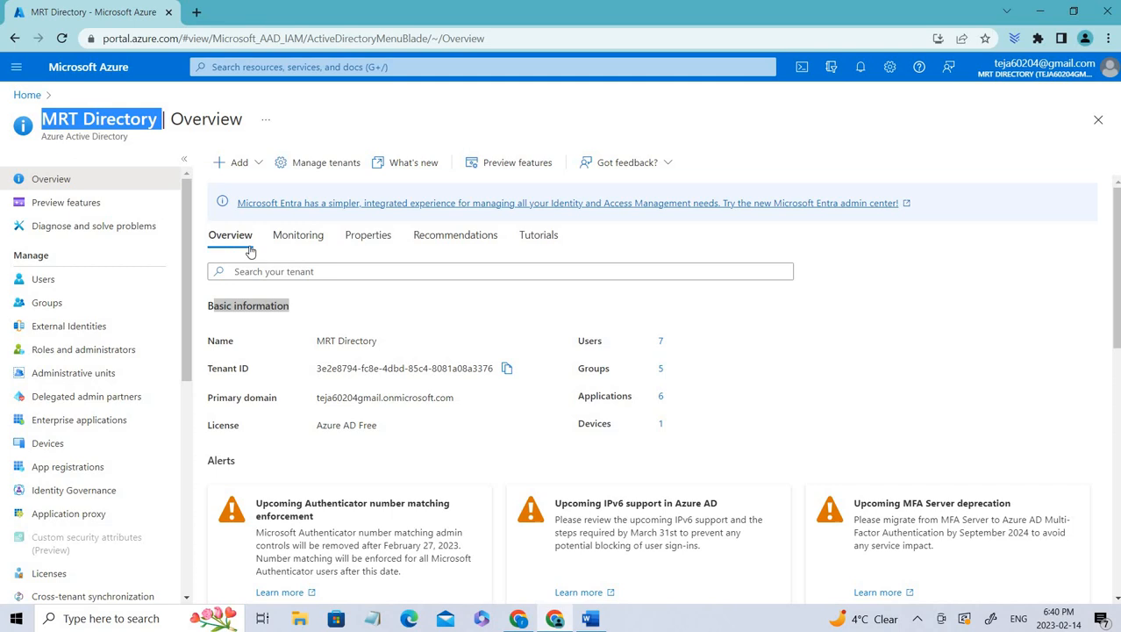
mouse_move(672, 431)
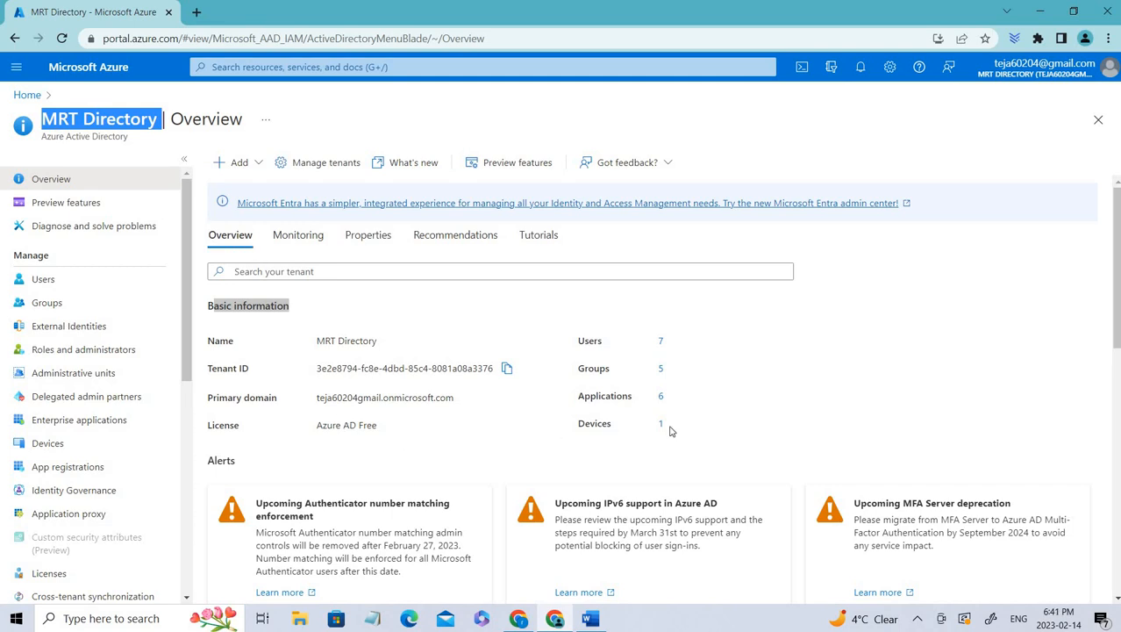
mouse_move(600, 368)
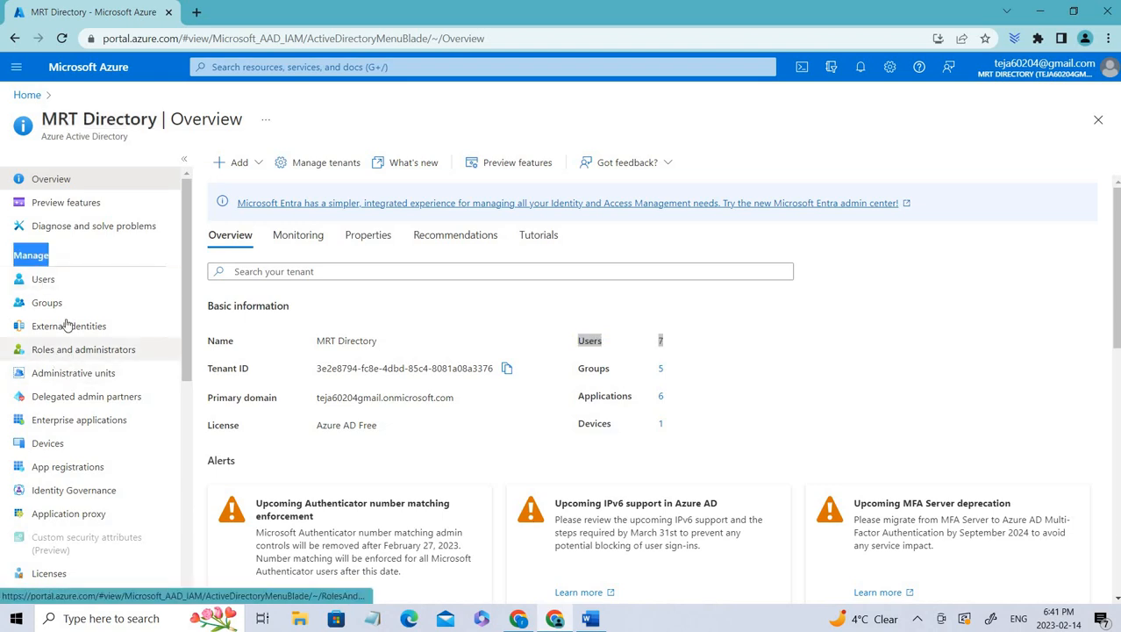
scroll("down", 3)
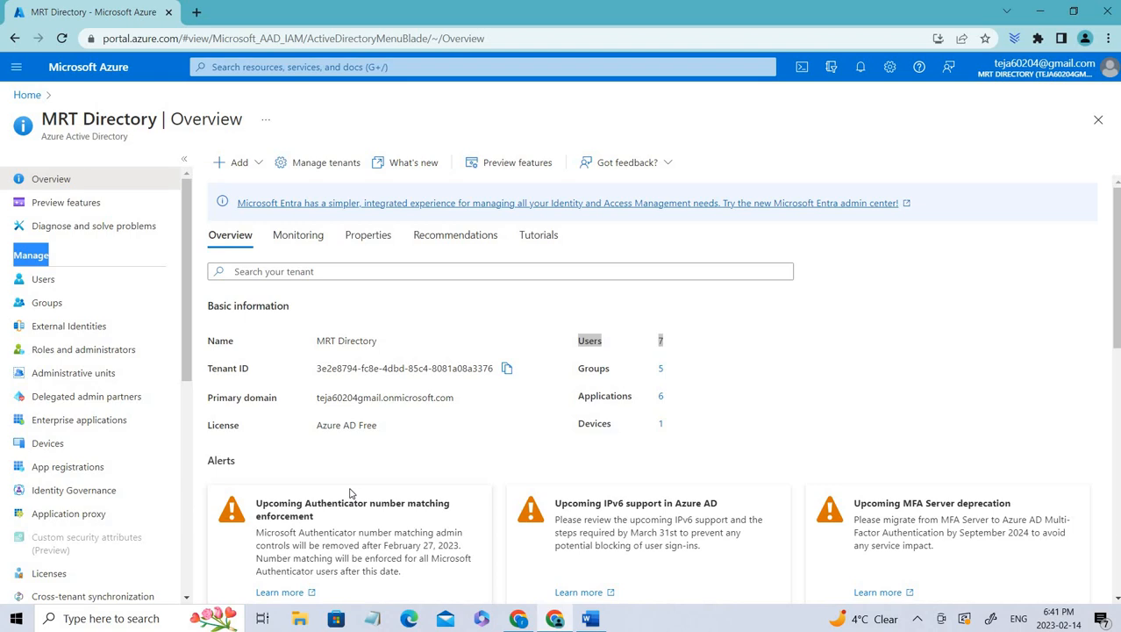
mouse_move(337, 479)
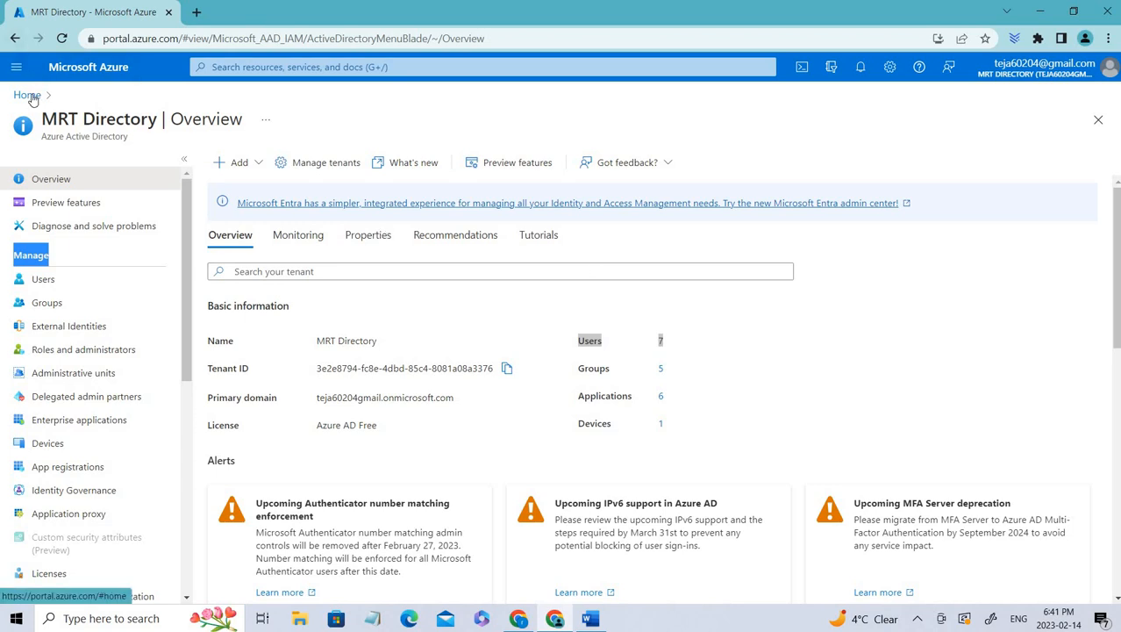
Step: Return home and list the subscriptions, showing Azure subscription 1 as active
left_click(28, 94)
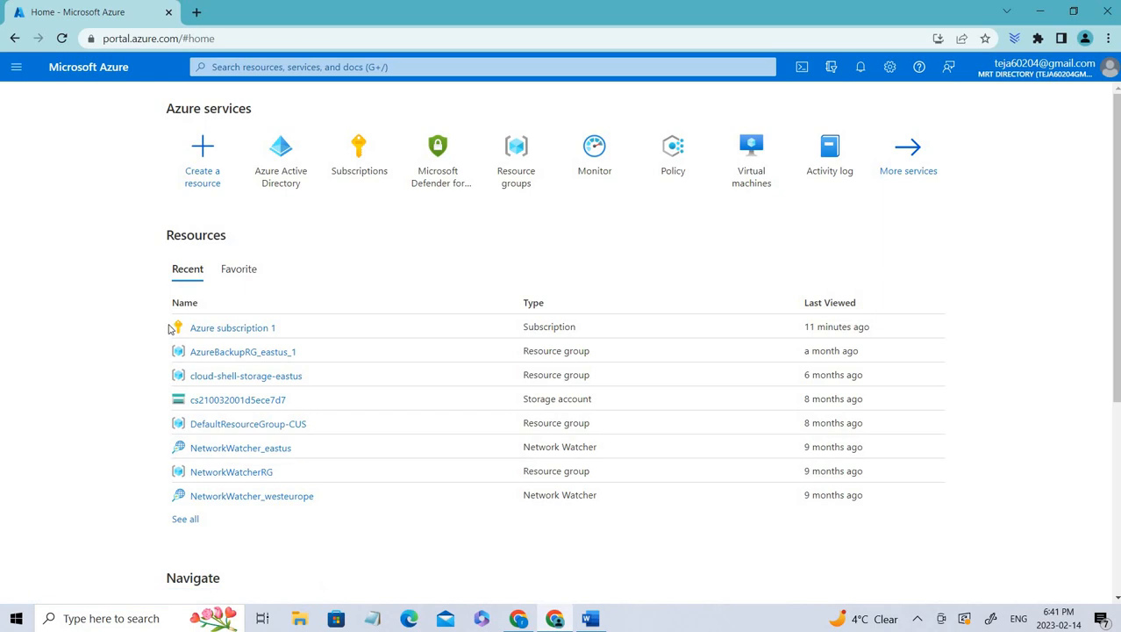
mouse_move(359, 160)
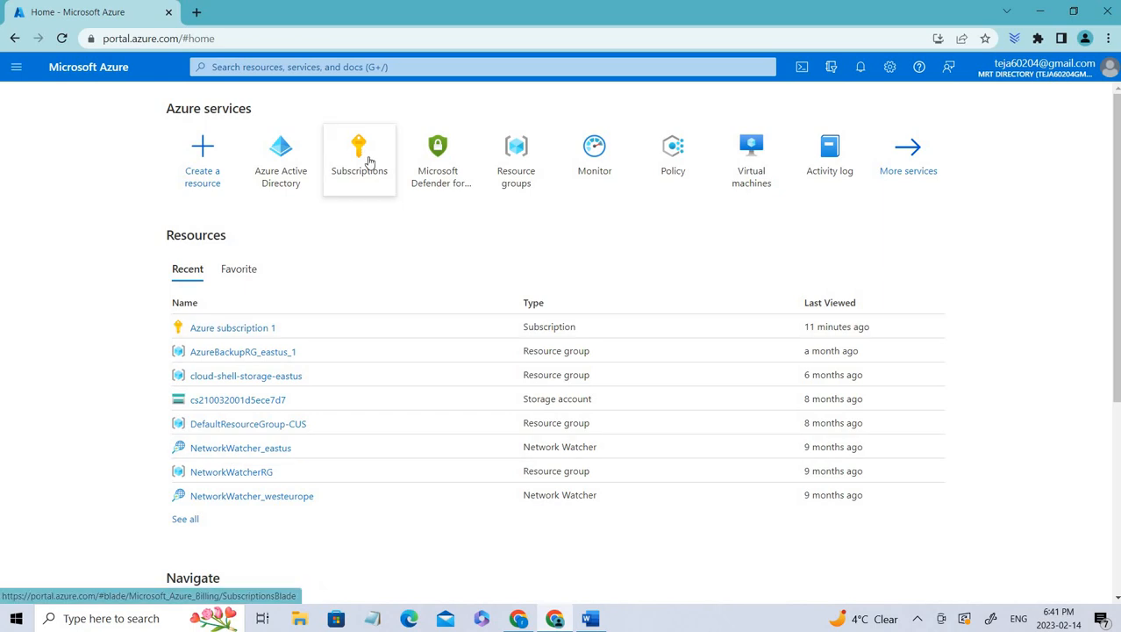
left_click(483, 66)
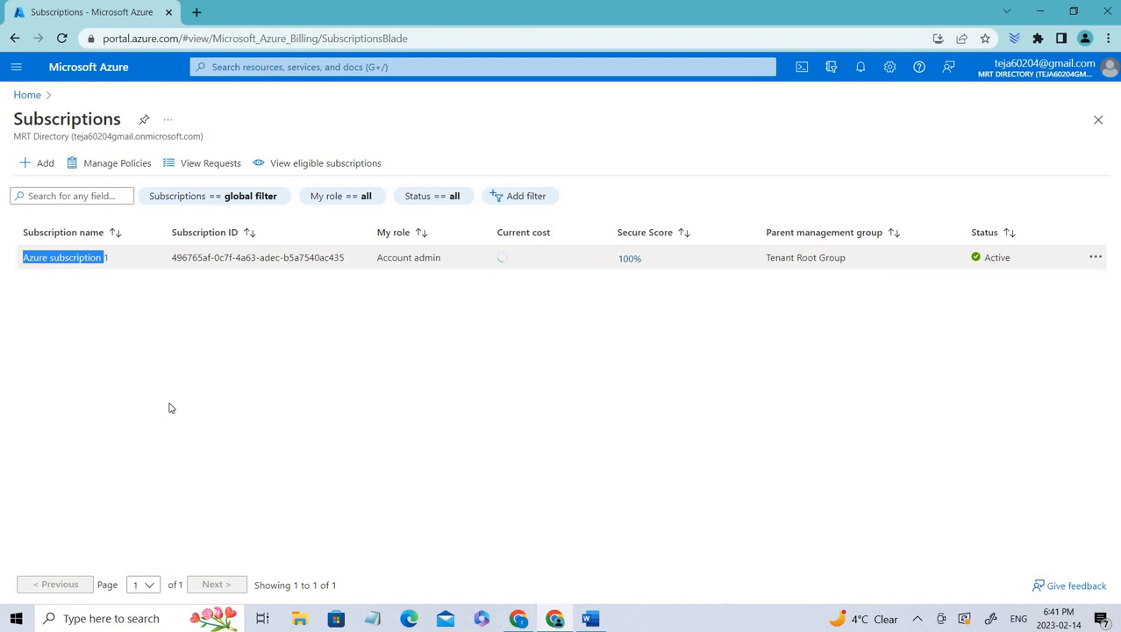
mouse_move(66, 267)
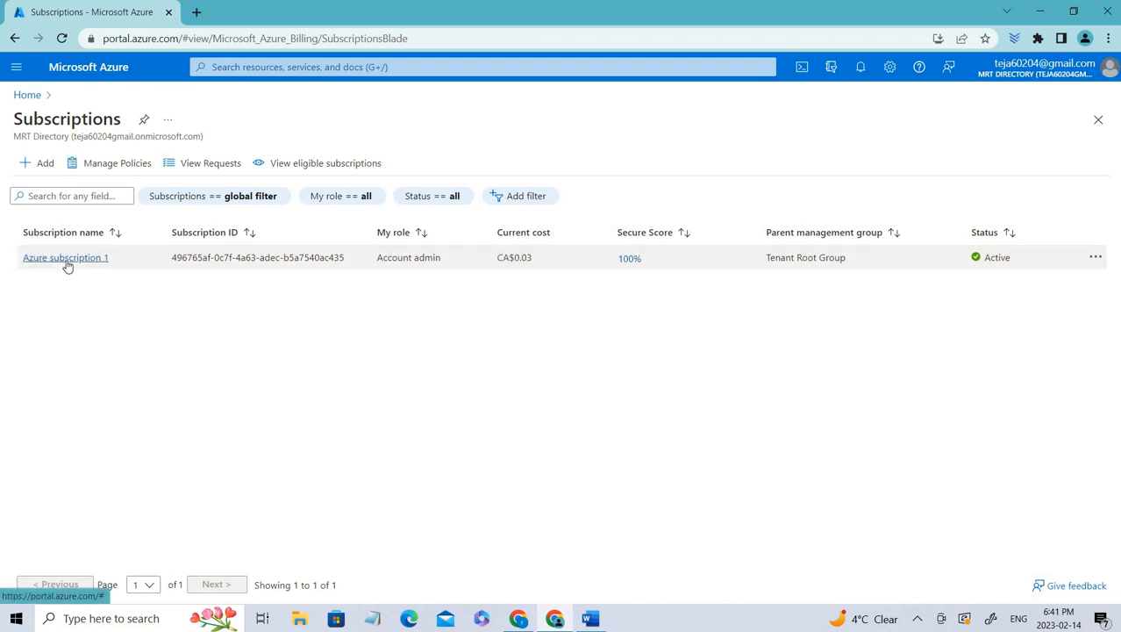
left_click(65, 256)
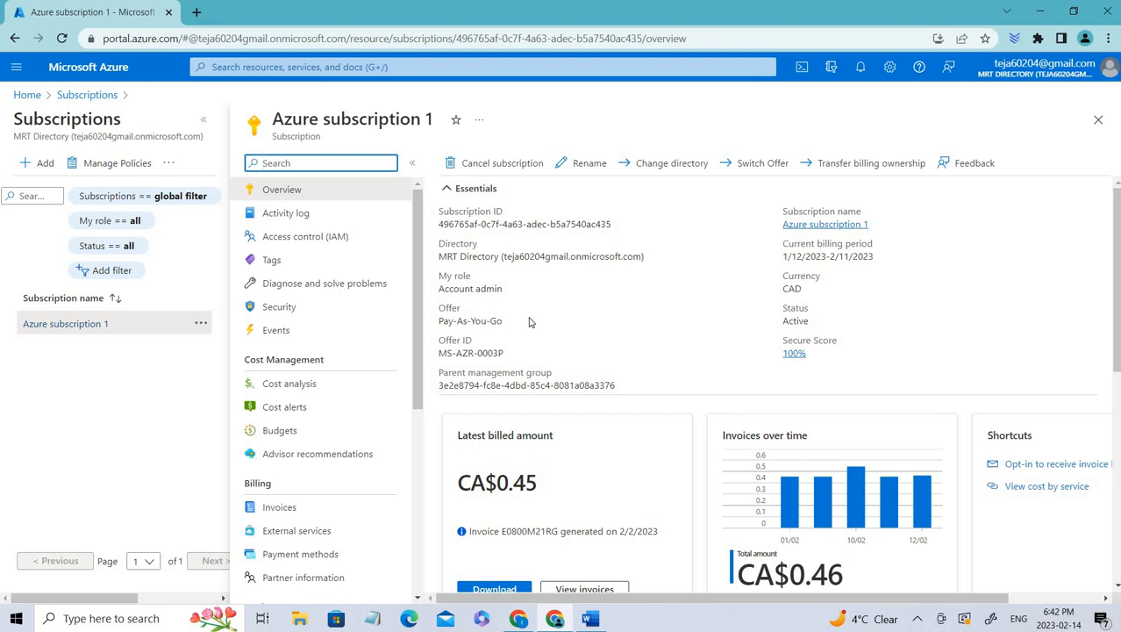
mouse_move(964, 309)
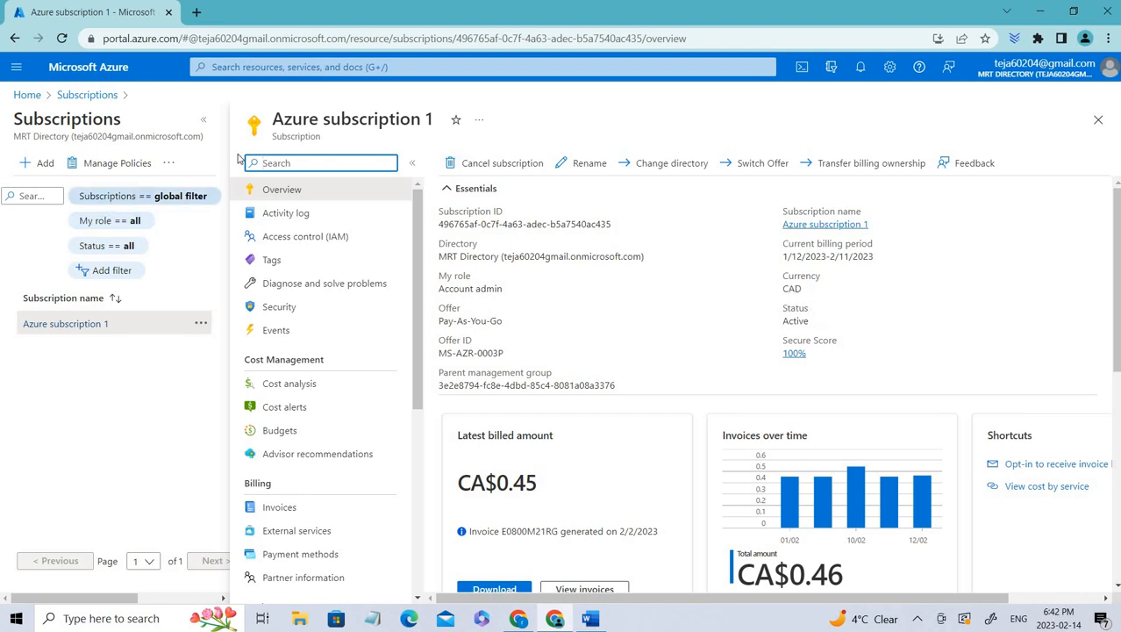
double_click(337, 119)
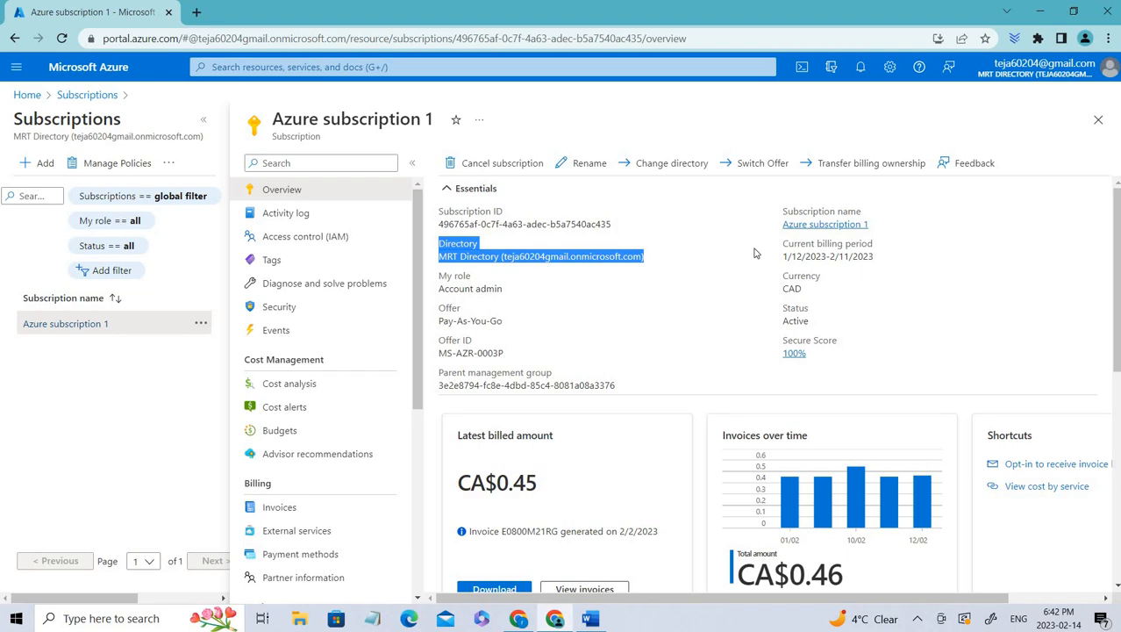
mouse_move(479, 237)
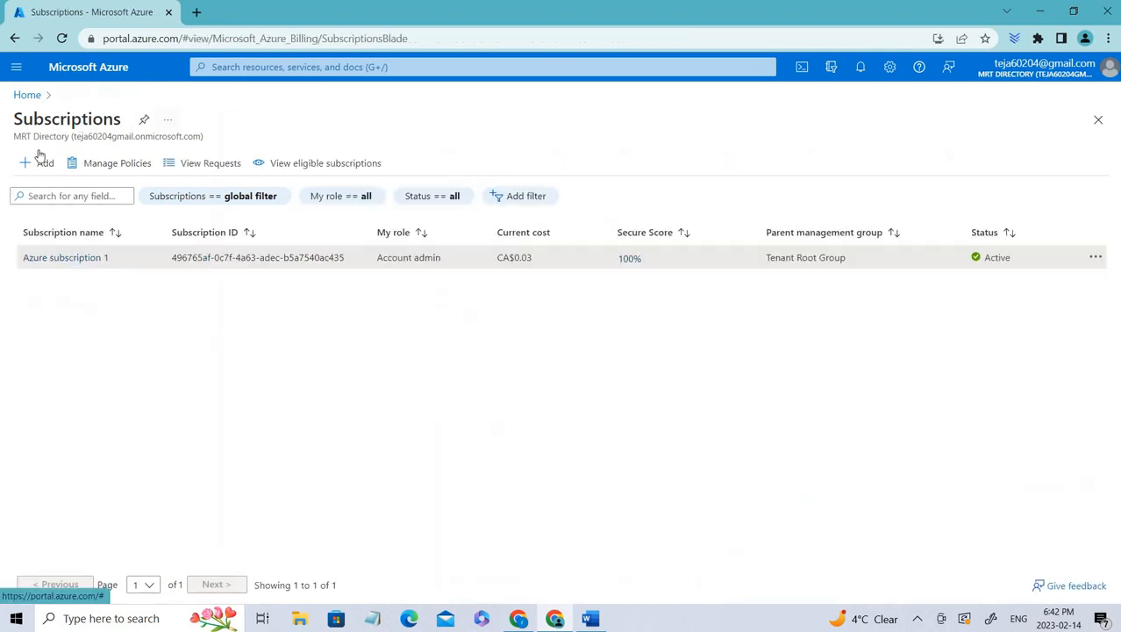
Step: Browse the available subscription offers under + Add, then go back to the portal home
left_click(37, 161)
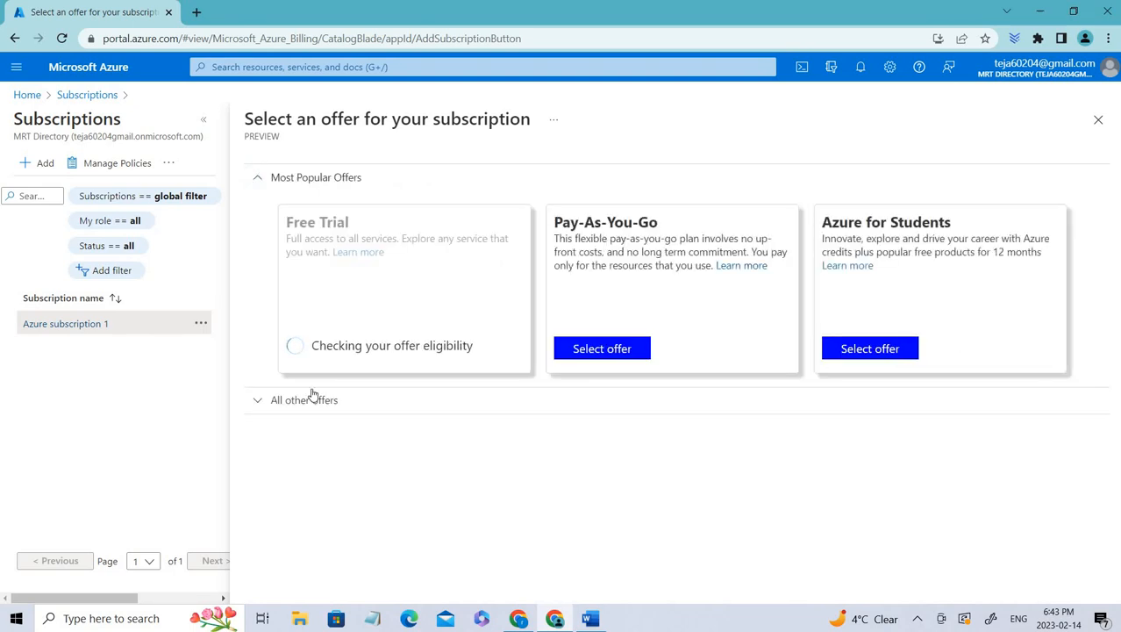
scroll("down", 3)
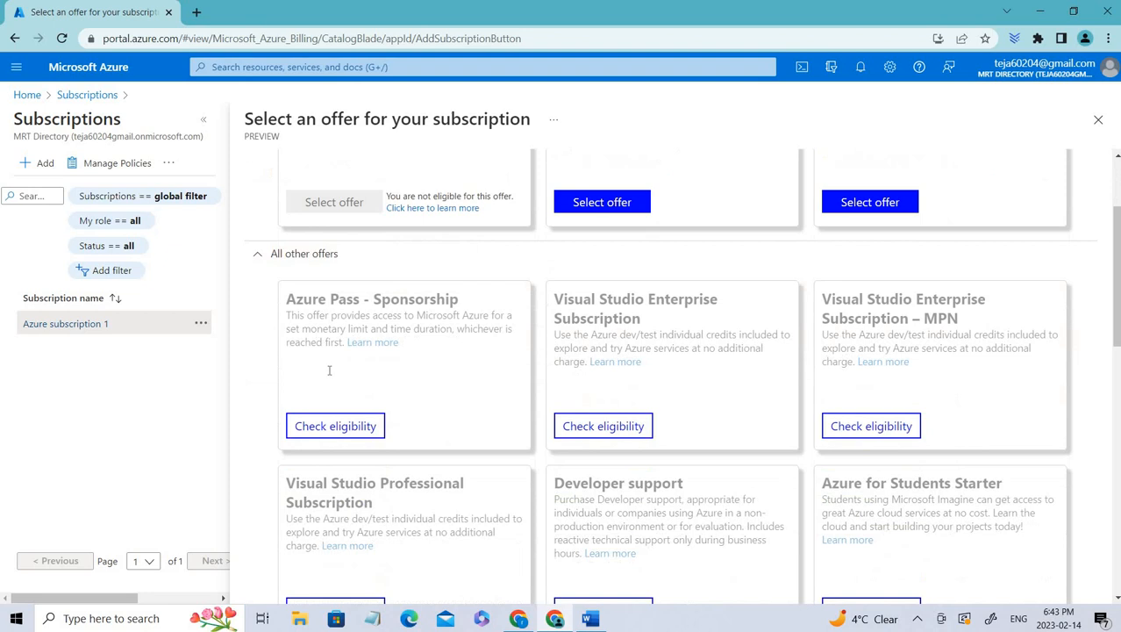
left_click(1098, 119)
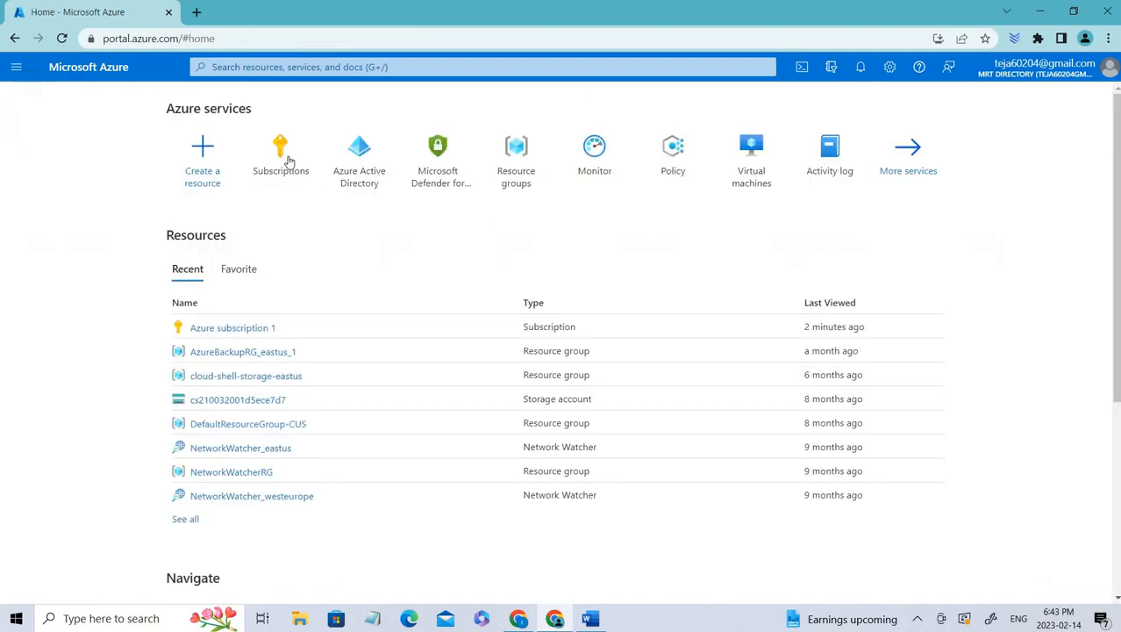
Step: Reopen Azure subscription 1's overview with its MRT Directory and Account admin role
left_click(281, 154)
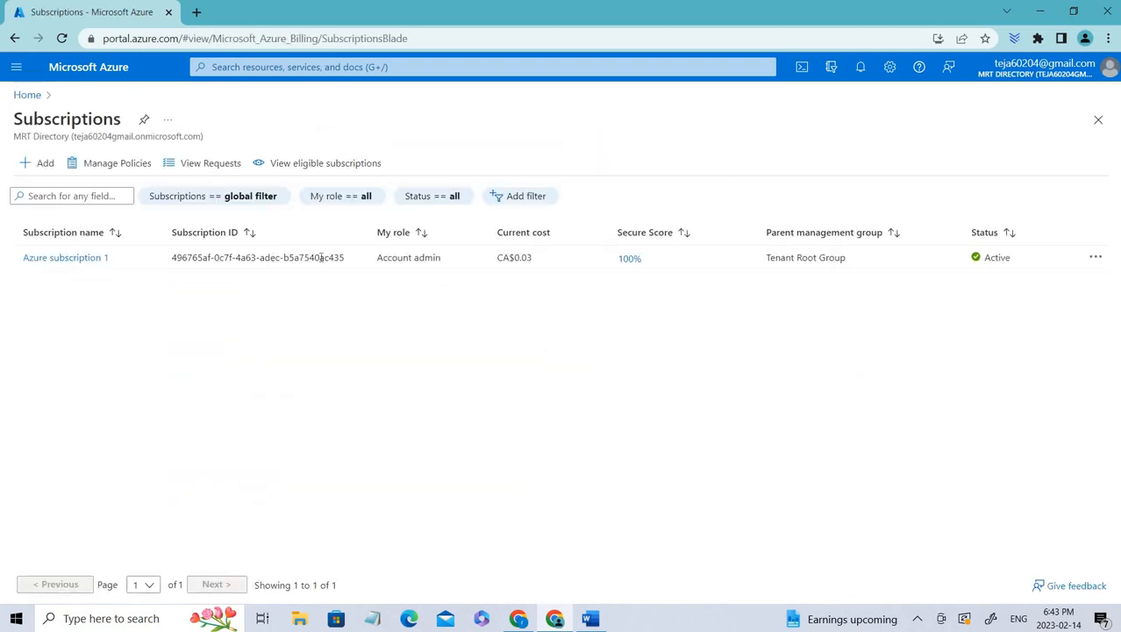
left_click(67, 256)
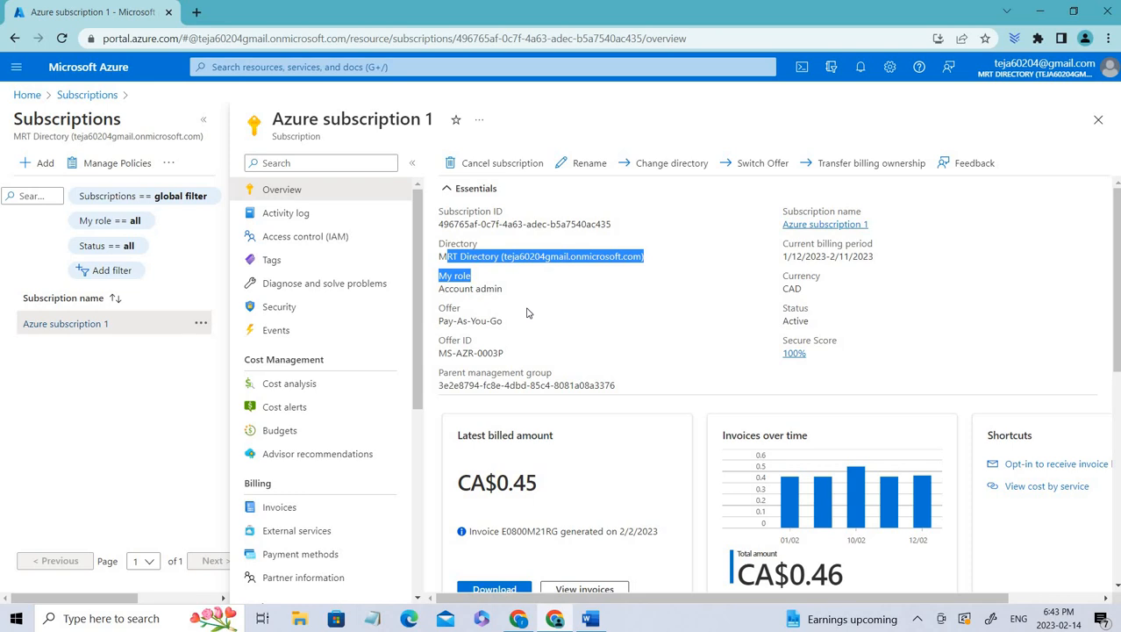
mouse_move(539, 308)
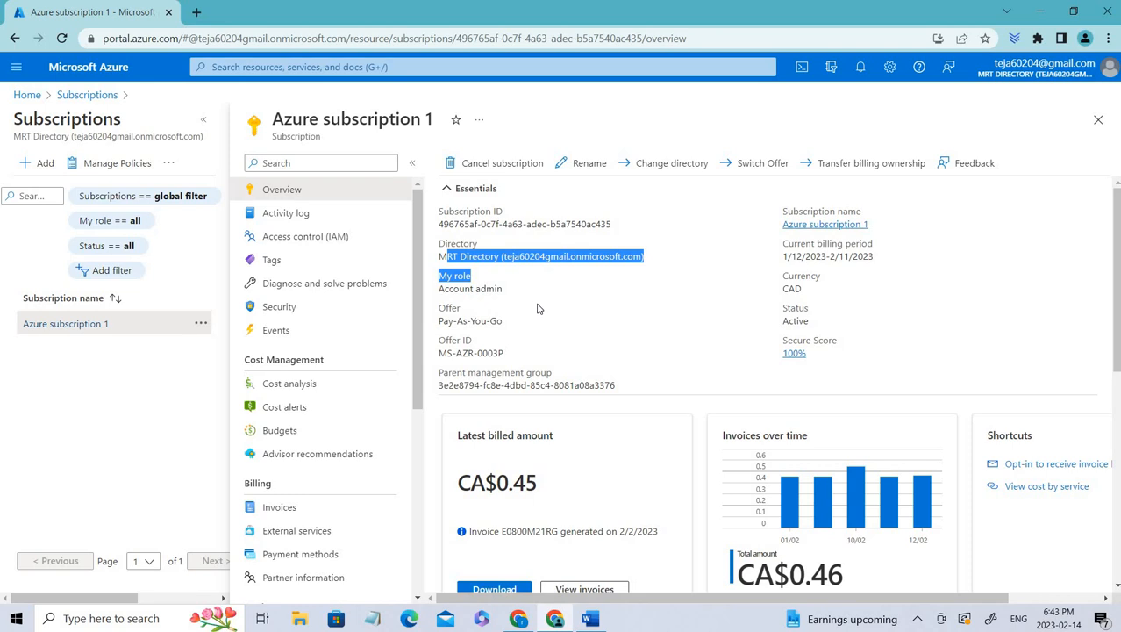